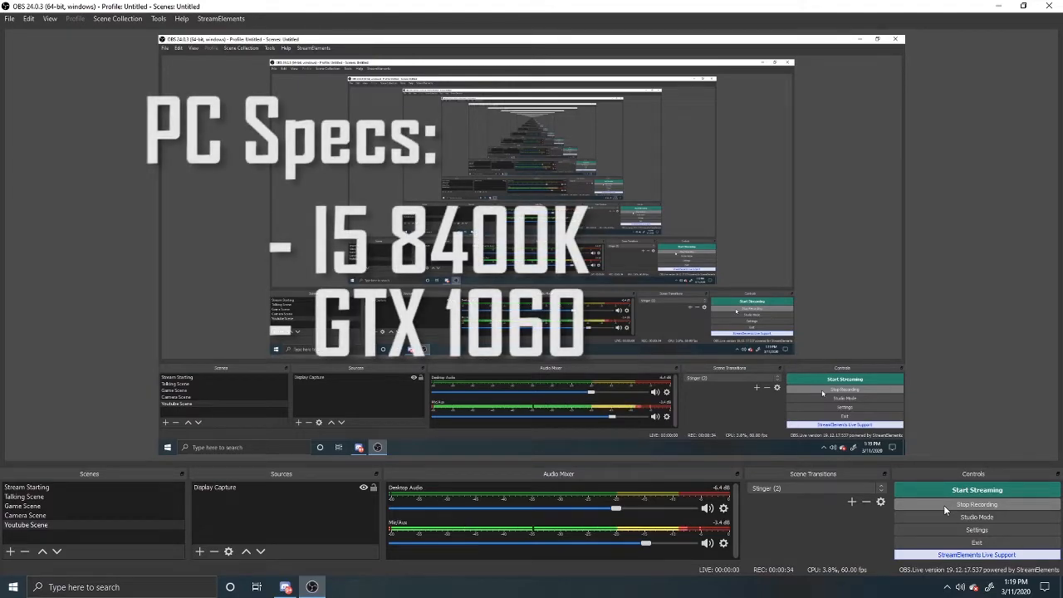
# Bring up the OBS Settings window on its General page from the Controls dock.
pyautogui.click(977, 528)
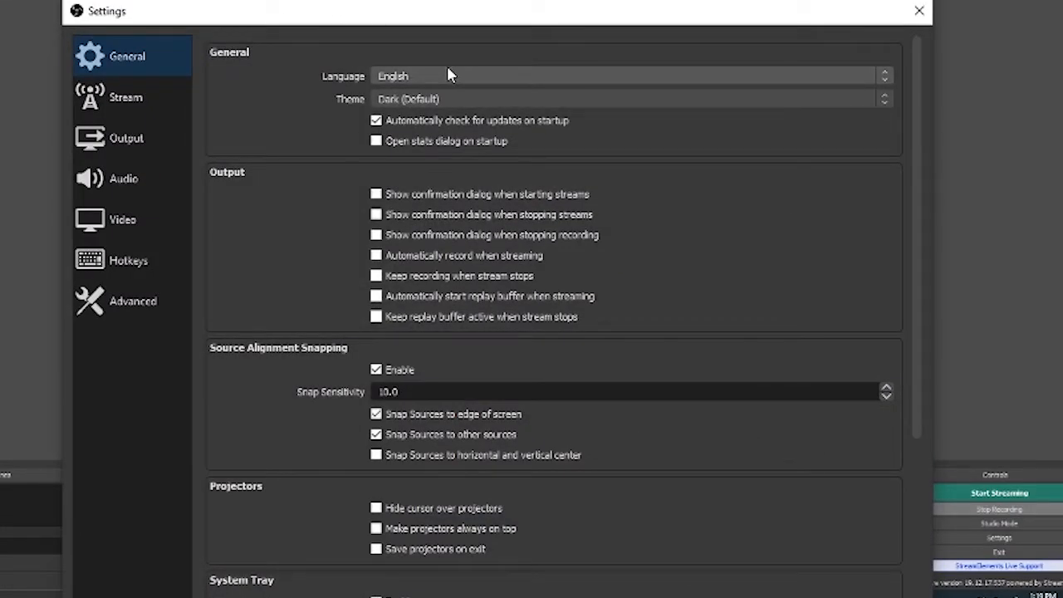
pyautogui.moveTo(465, 98)
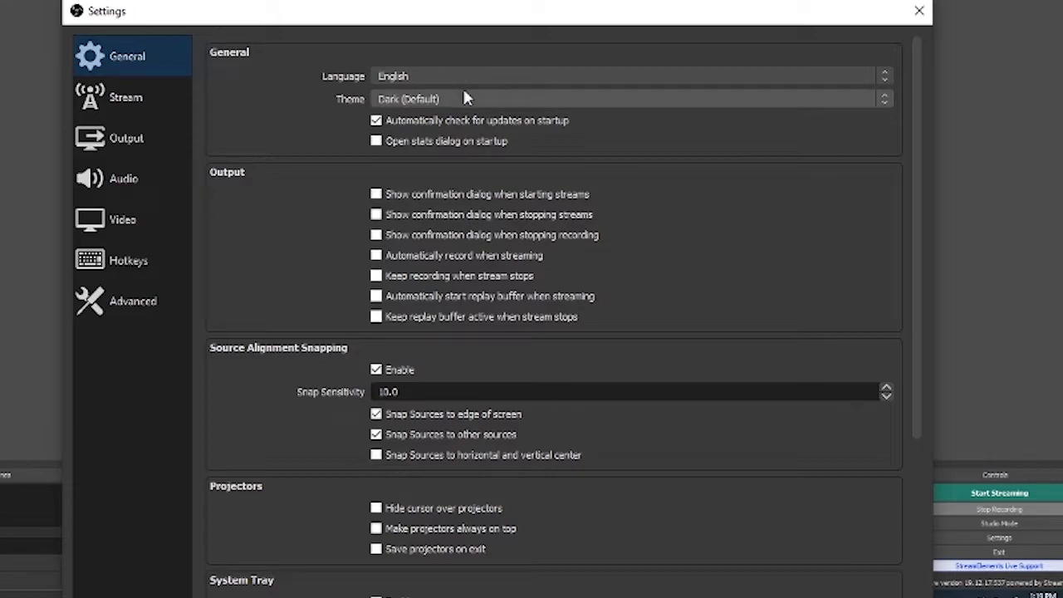
# Set the Twitch stream server to US East: Ashburn, VA, then move to Output.
pyautogui.click(127, 97)
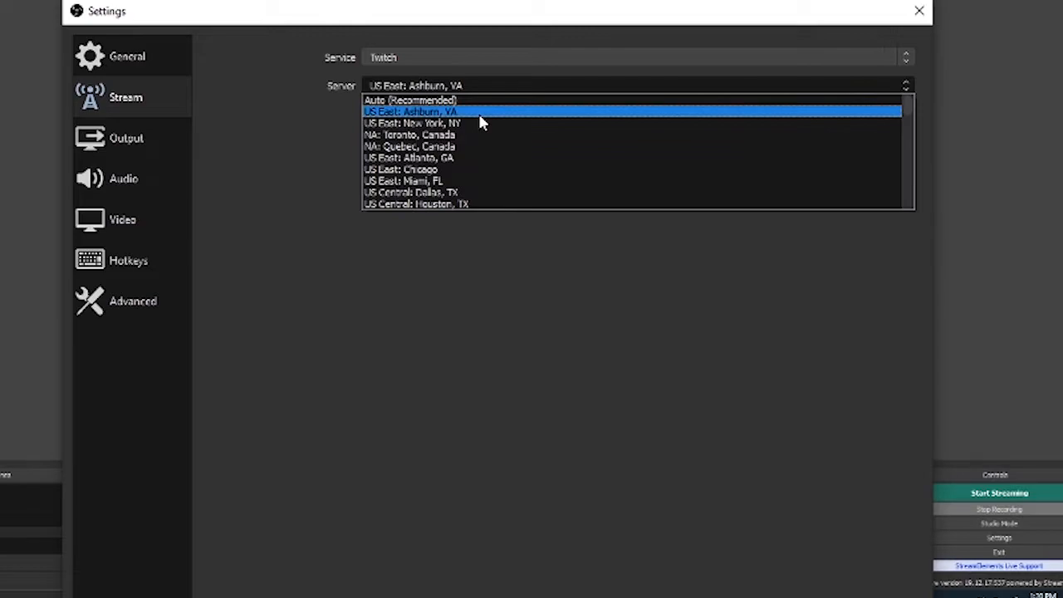
pyautogui.click(410, 111)
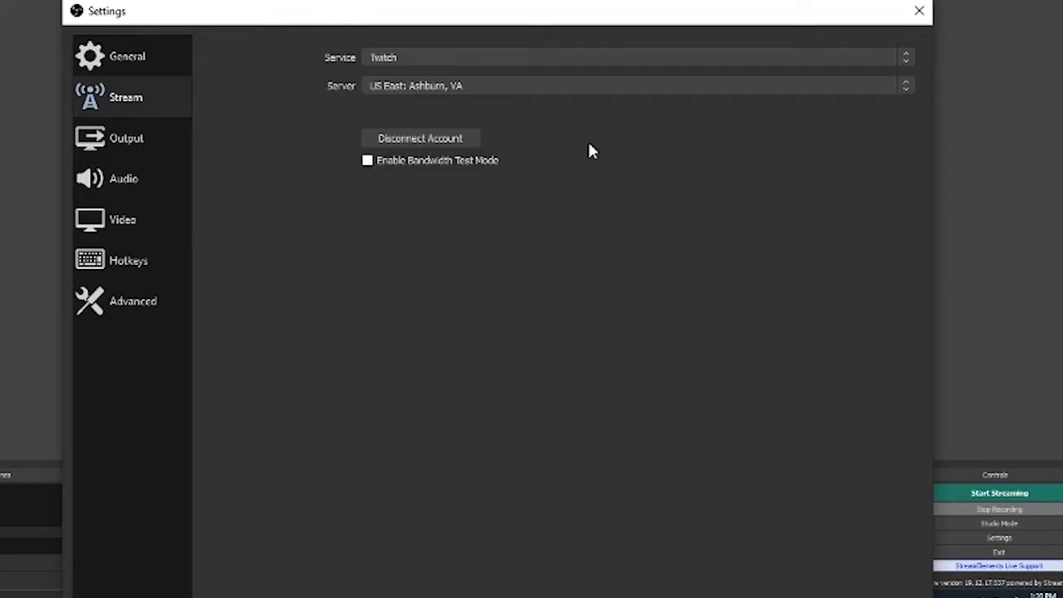
pyautogui.click(126, 138)
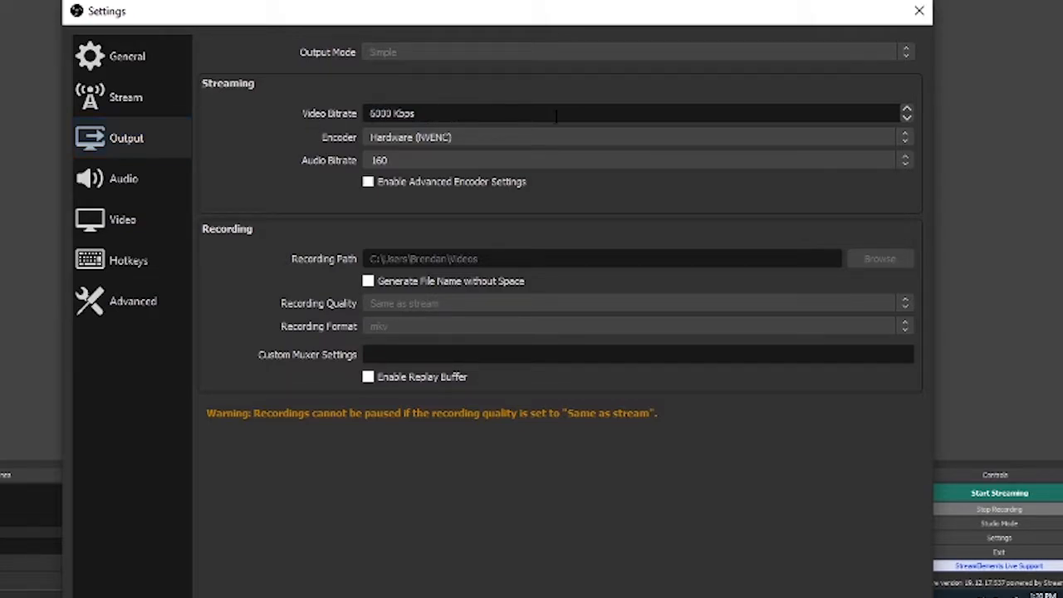
pyautogui.moveTo(590, 133)
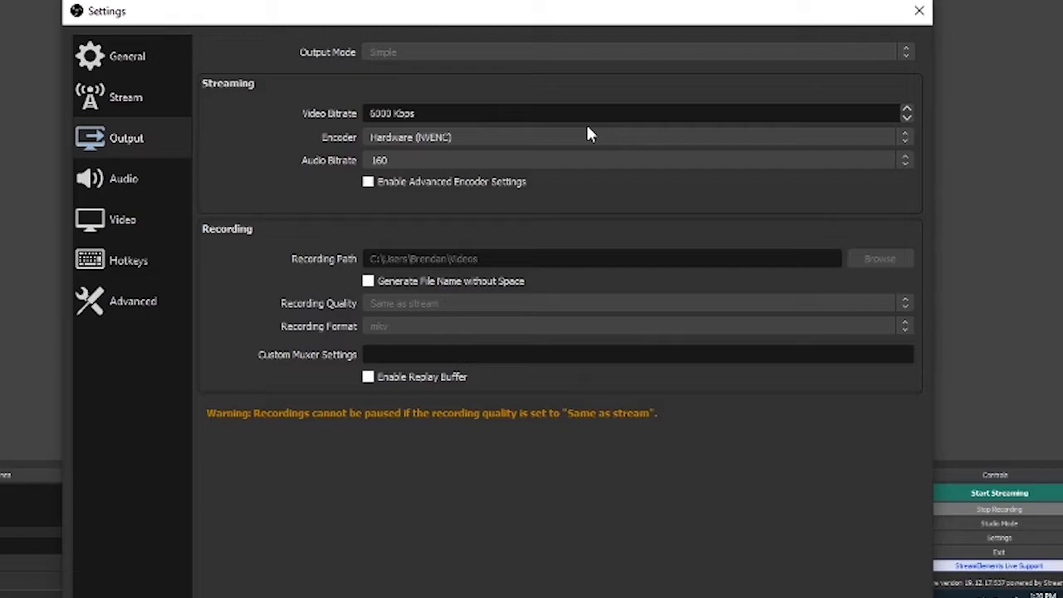
pyautogui.moveTo(532, 351)
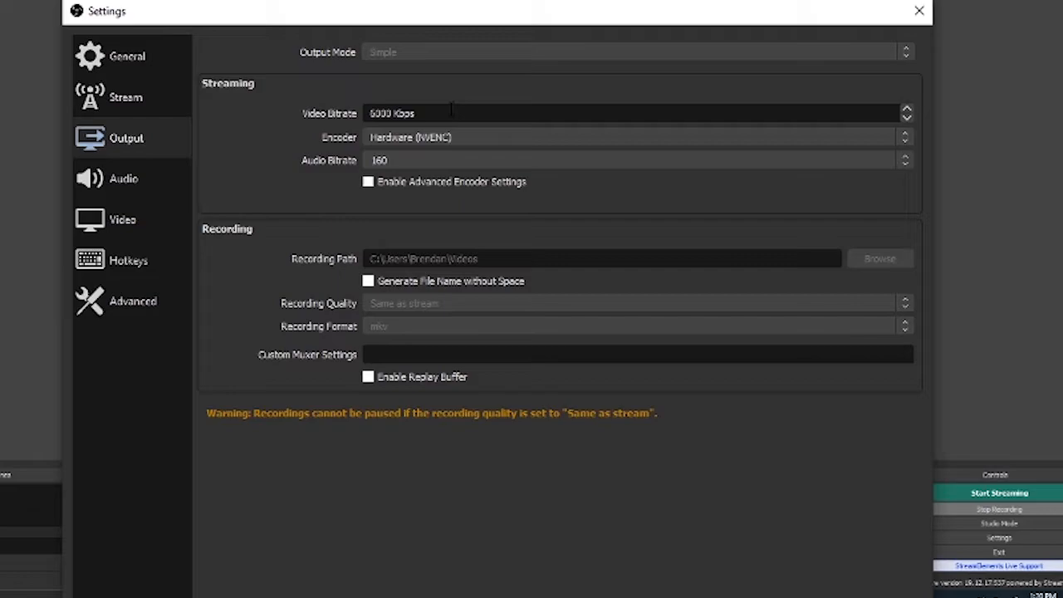
pyautogui.moveTo(439, 156)
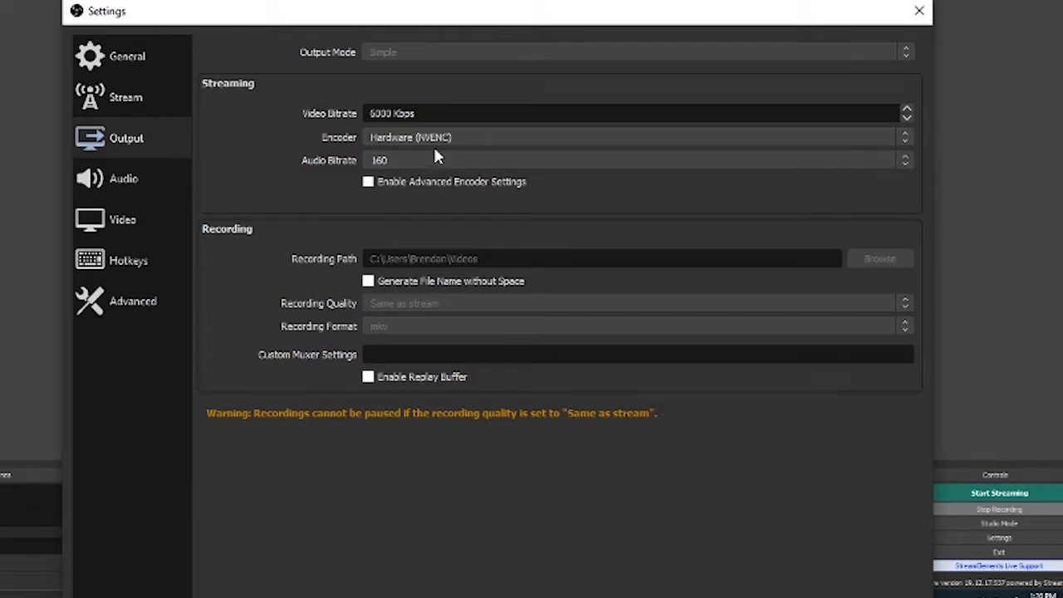
pyautogui.moveTo(465, 140)
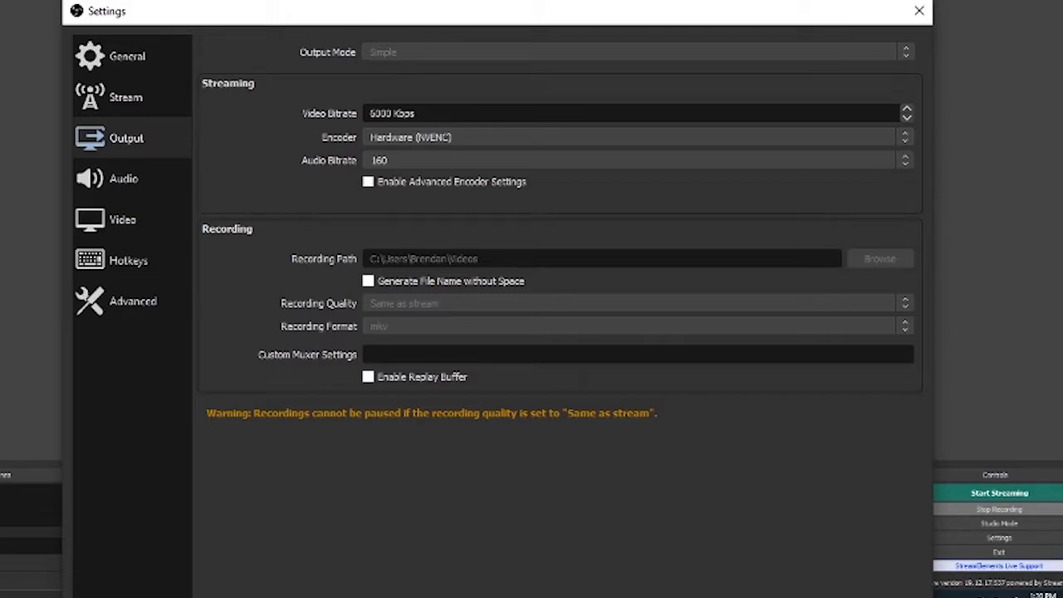
pyautogui.moveTo(402, 60)
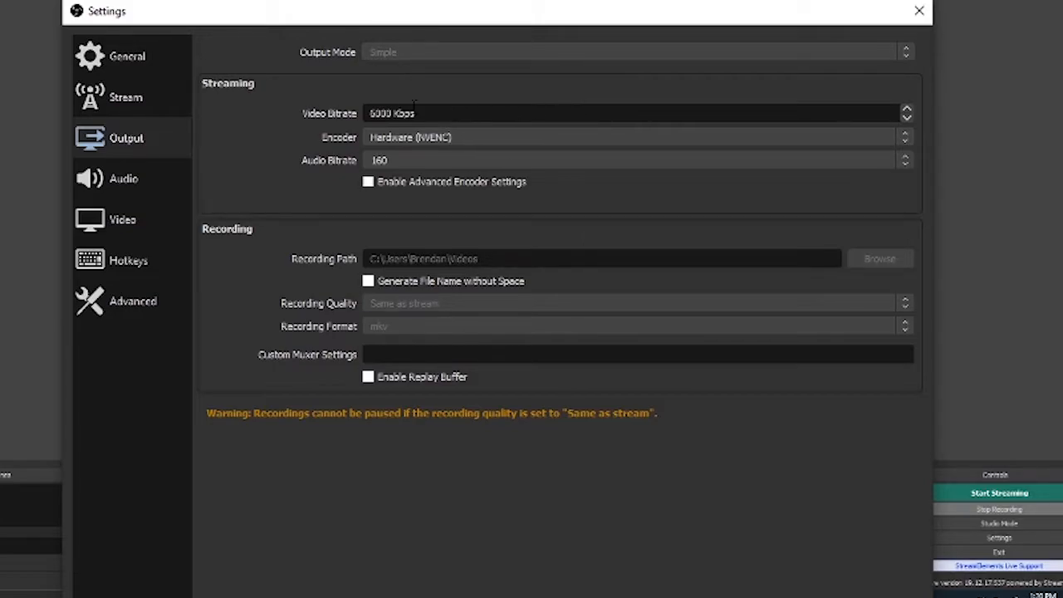
pyautogui.moveTo(472, 148)
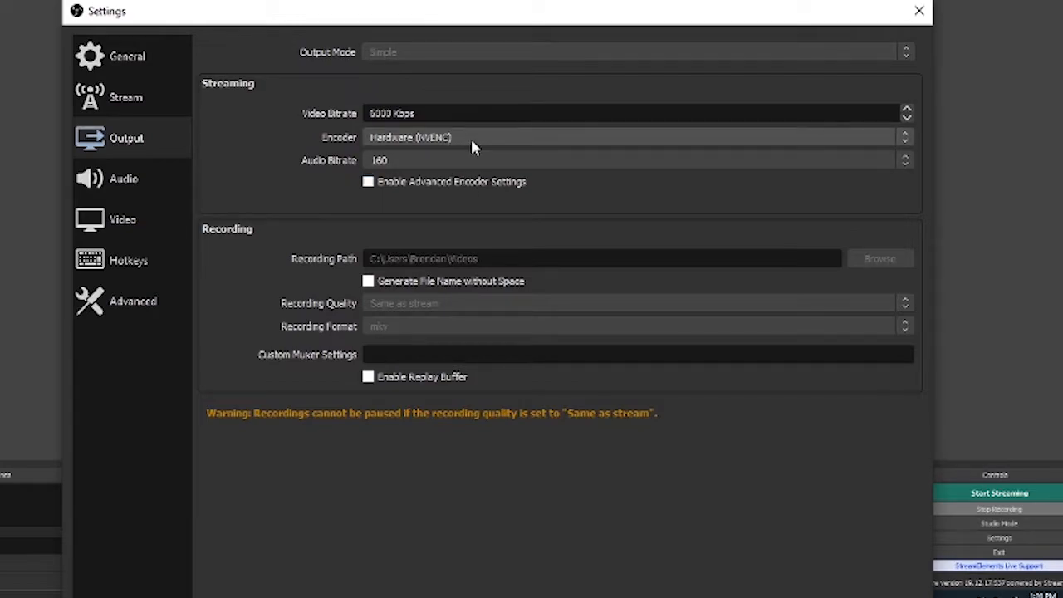
pyautogui.moveTo(123, 178)
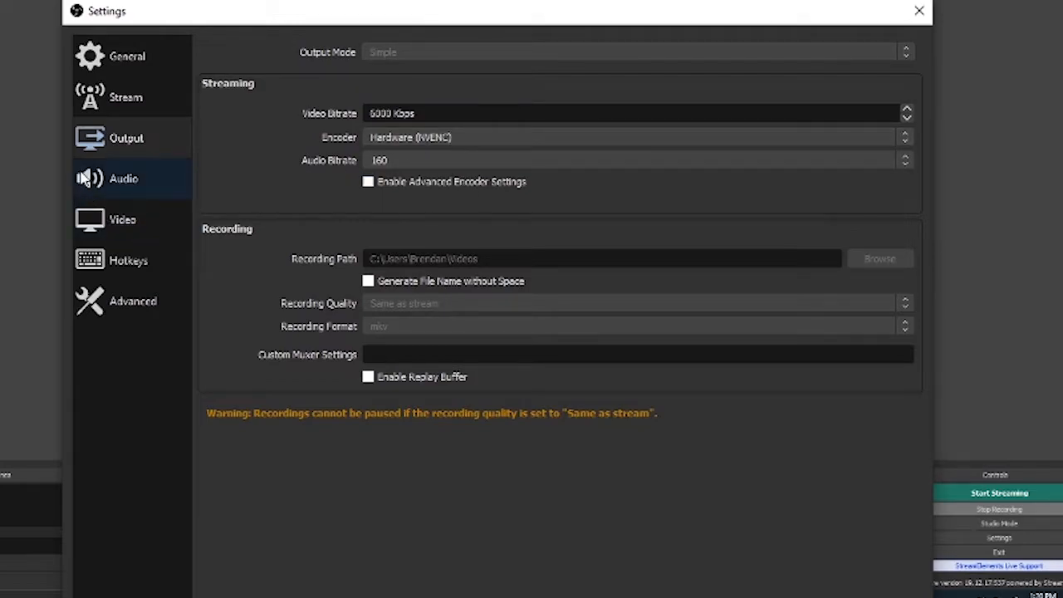
# Leave output at 6000 Kbps with Hardware (NVENC) and move on to the Audio page.
pyautogui.click(123, 178)
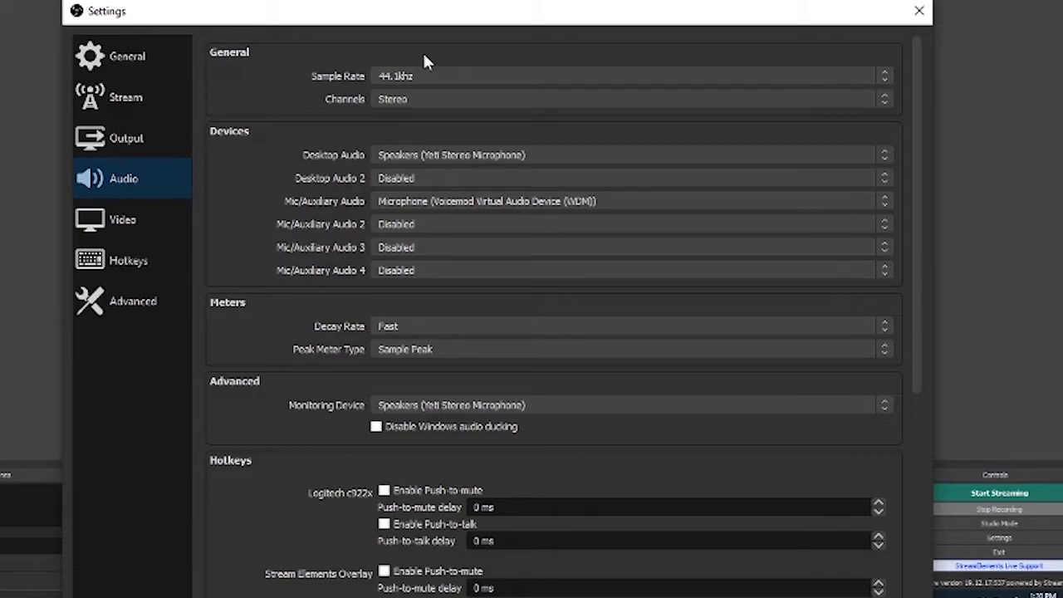
pyautogui.moveTo(535, 568)
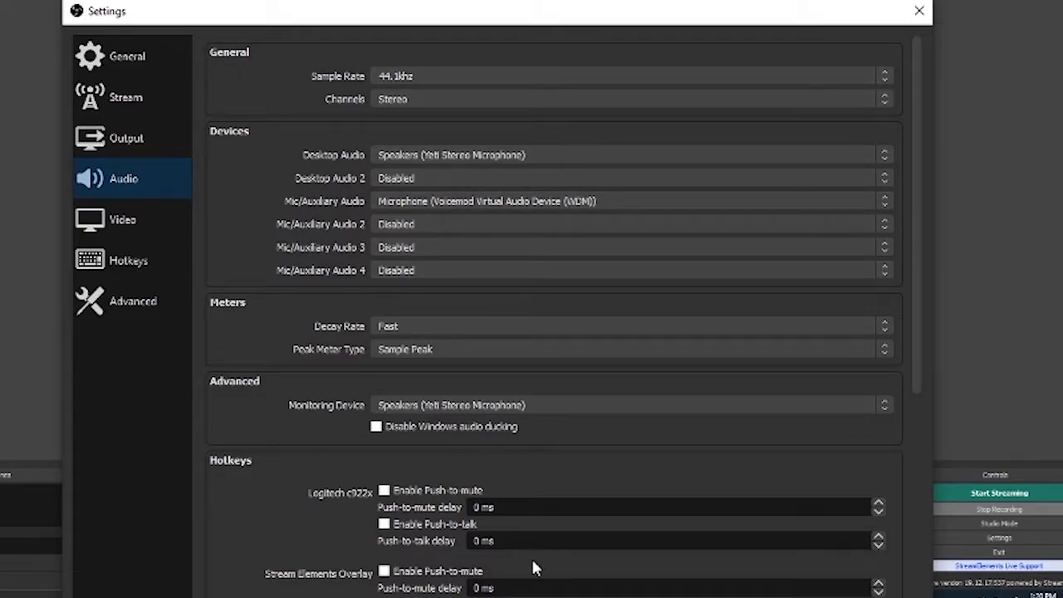
pyautogui.moveTo(512, 107)
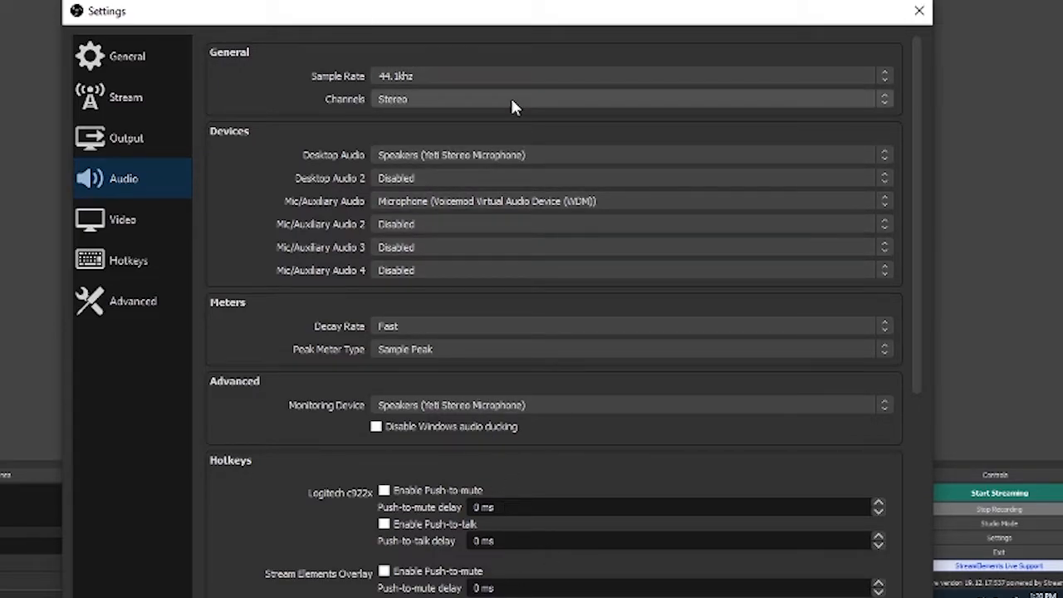
pyautogui.moveTo(115, 206)
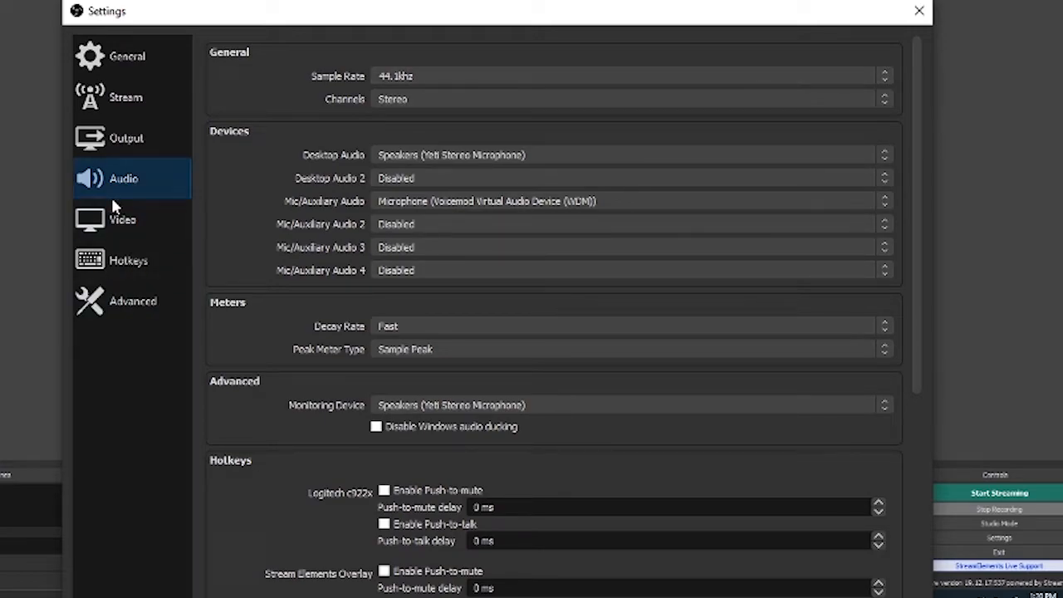
# Leave the audio devices as they are and move on to the Video page.
pyautogui.click(123, 219)
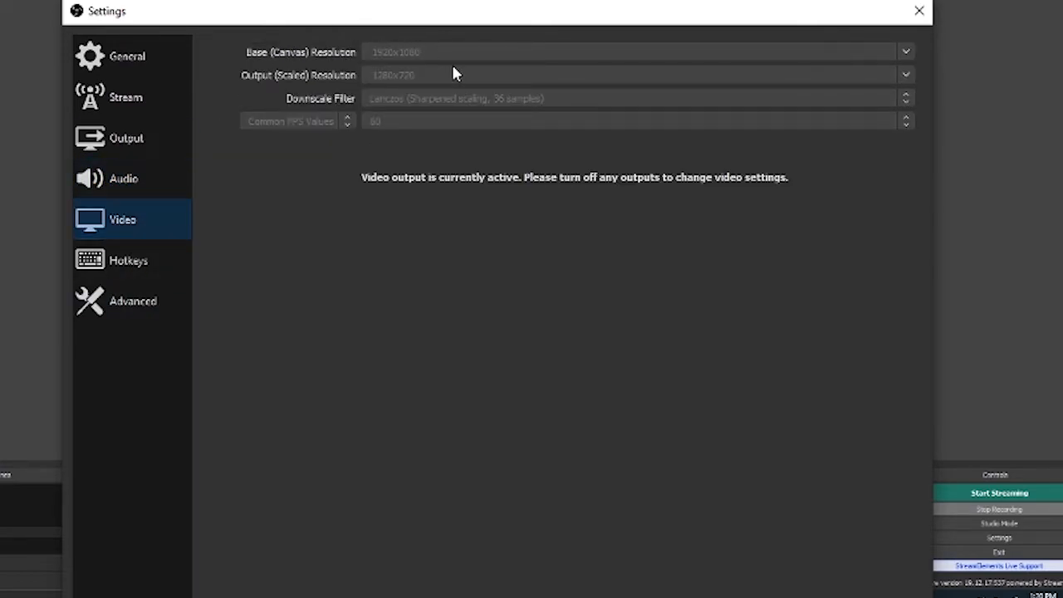
pyautogui.moveTo(525, 98)
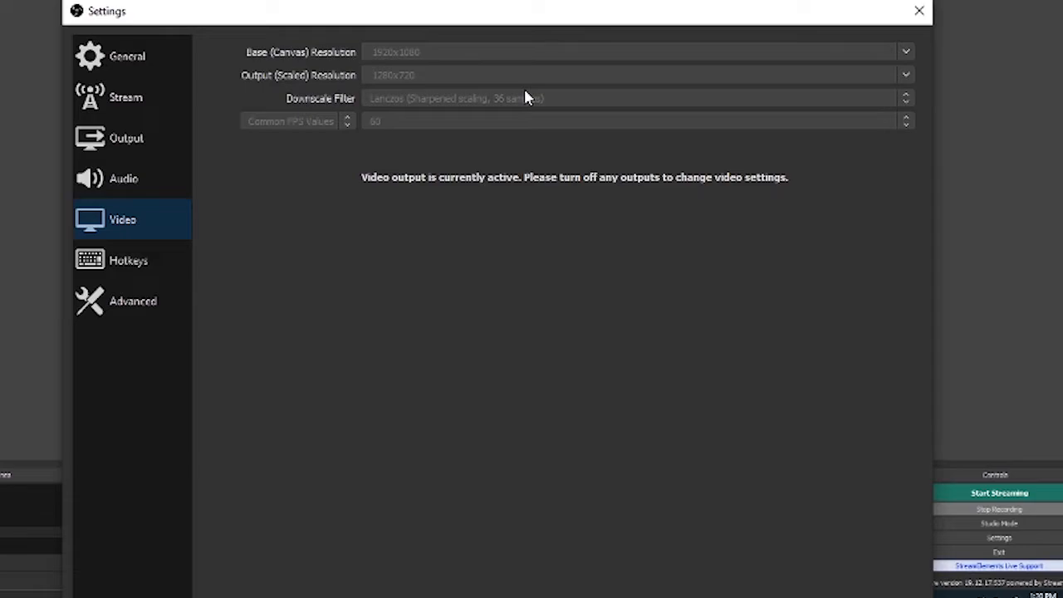
pyautogui.moveTo(522, 87)
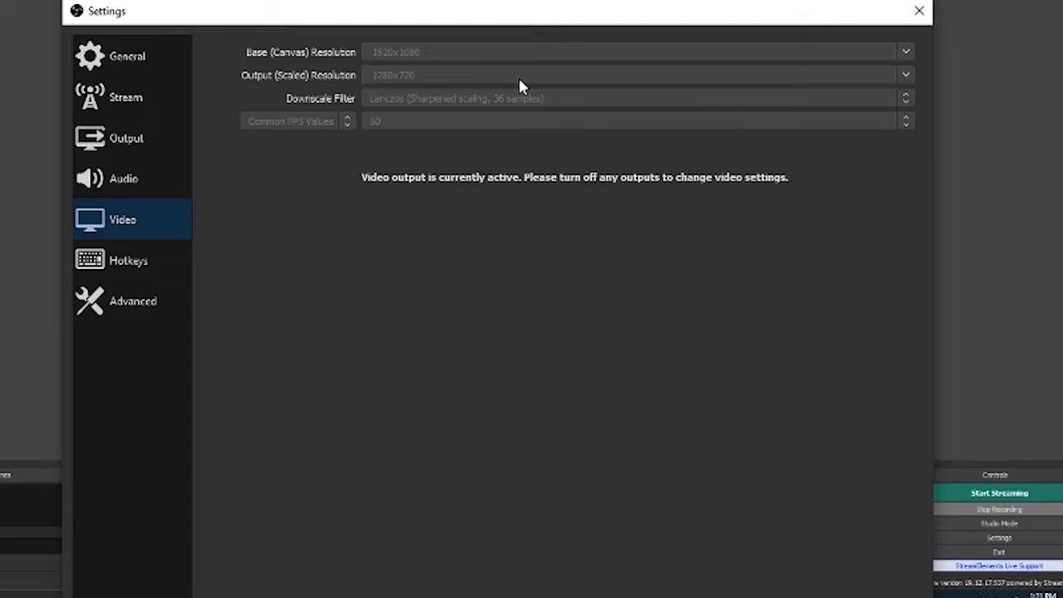
pyautogui.moveTo(399, 137)
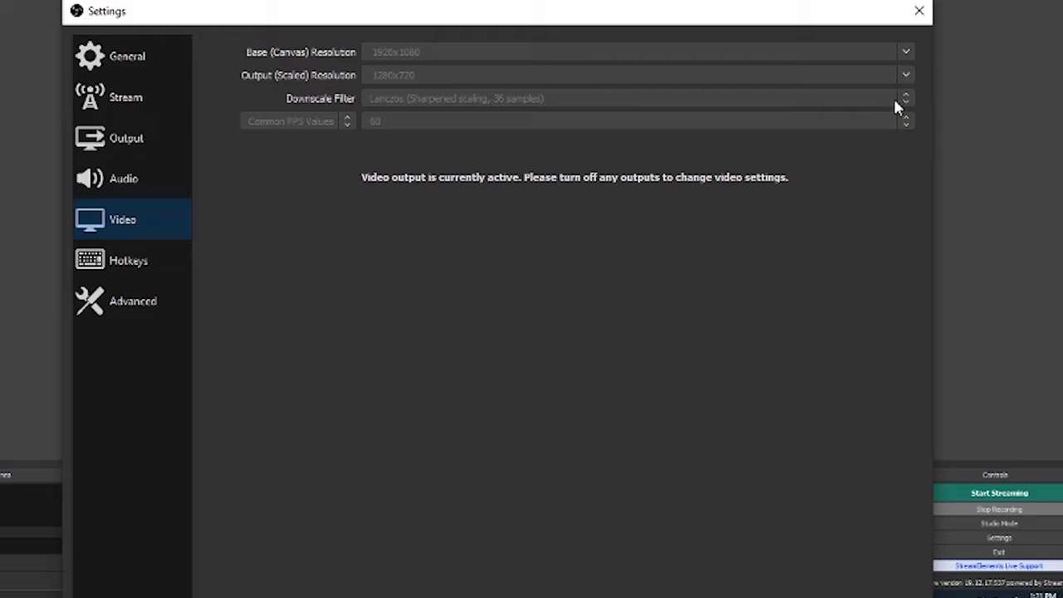
pyautogui.moveTo(349, 245)
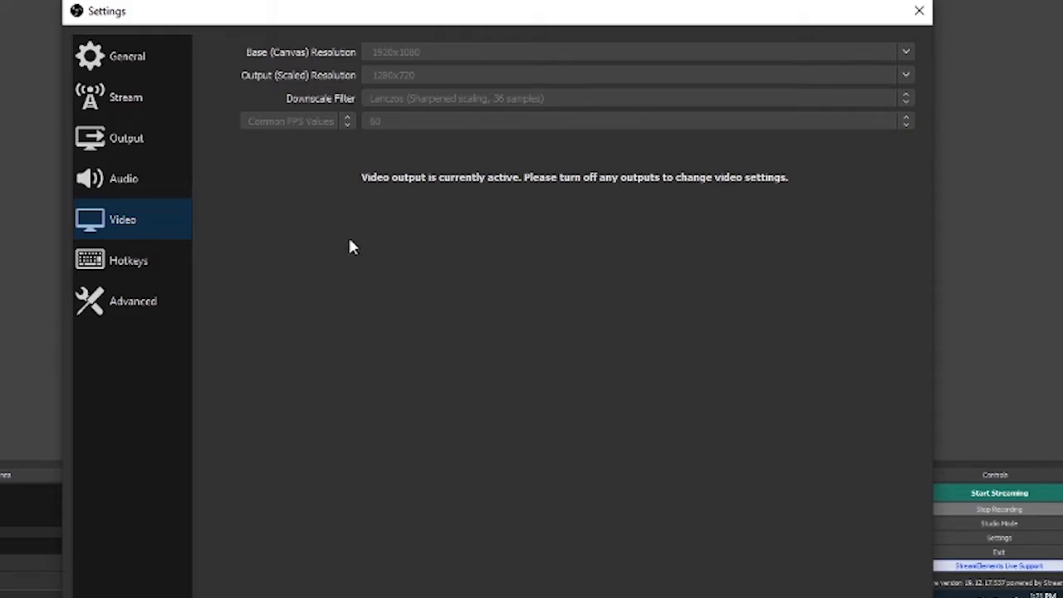
# Pass through Hotkeys to Advanced and set Process Priority to Above Normal.
pyautogui.click(130, 259)
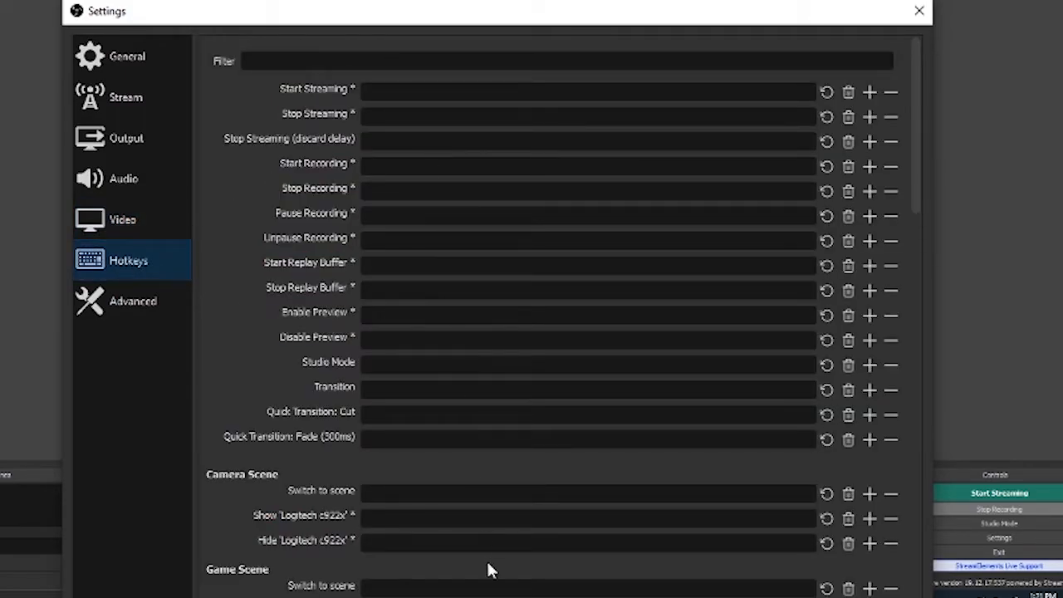
pyautogui.click(133, 300)
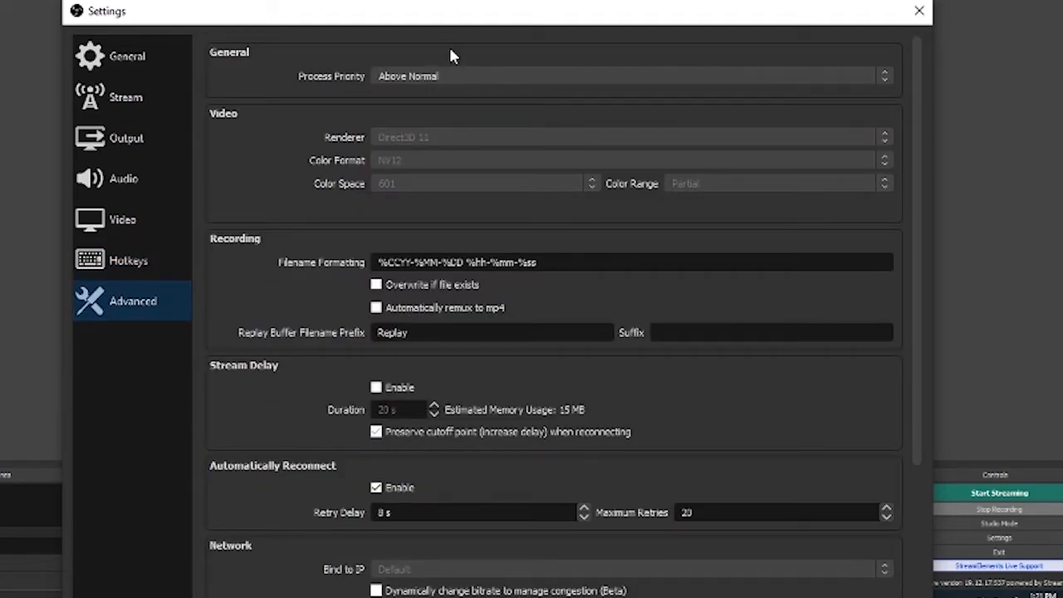
pyautogui.moveTo(263, 63)
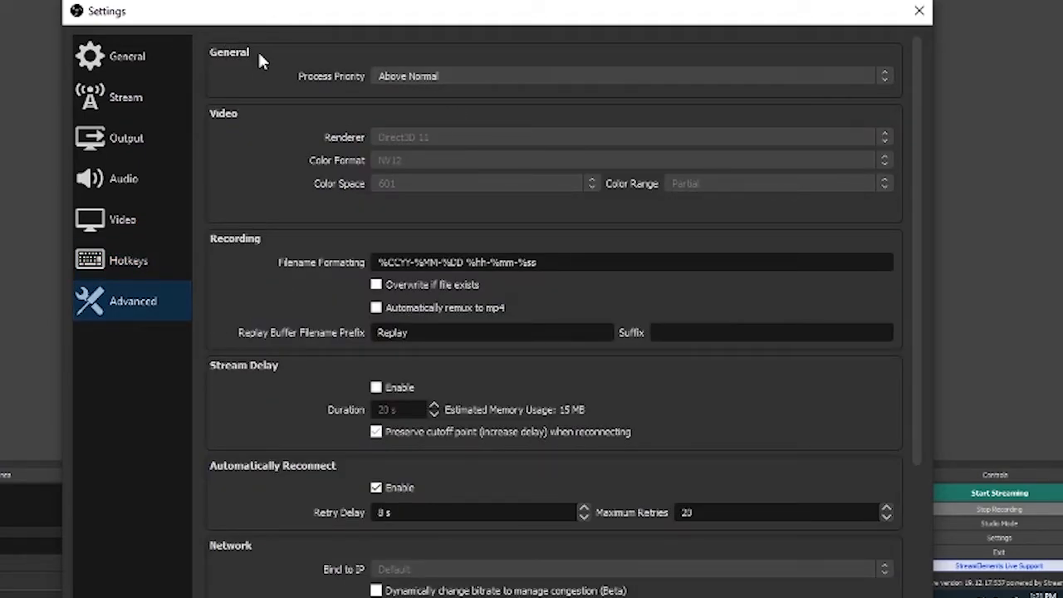
pyautogui.moveTo(499, 68)
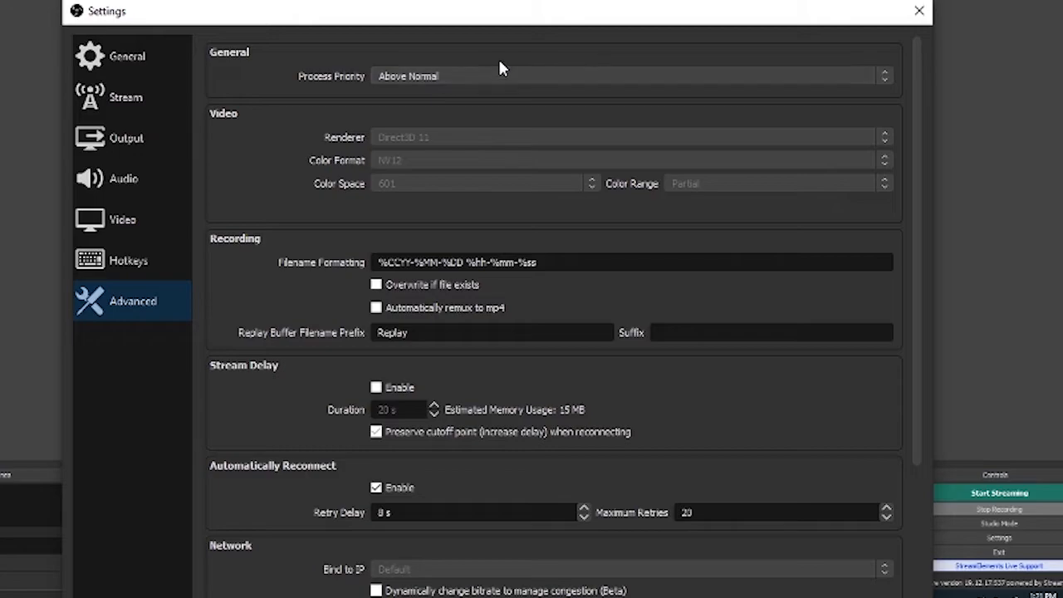
pyautogui.click(628, 76)
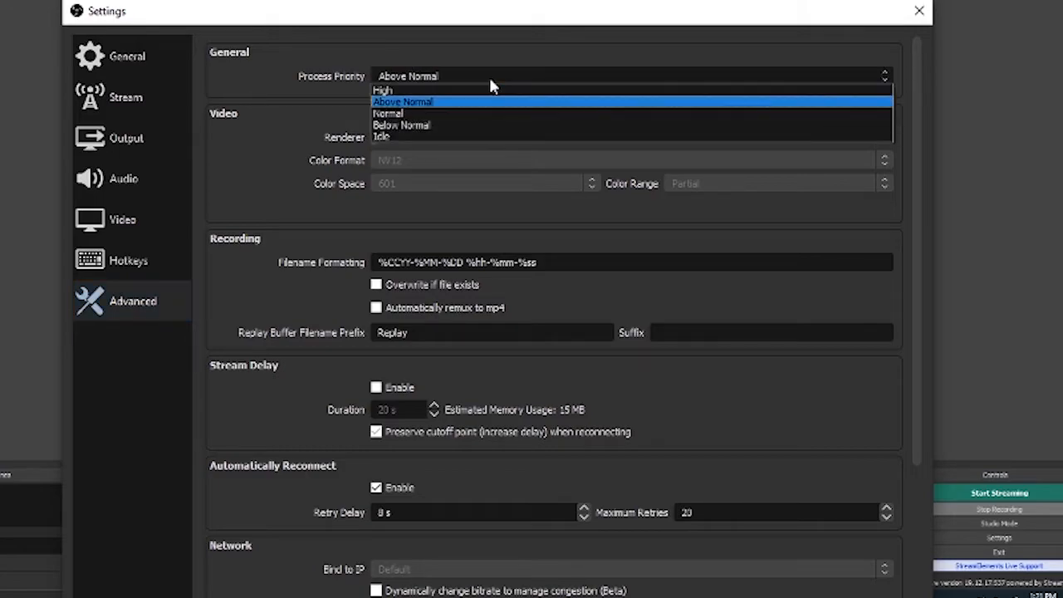
pyautogui.click(402, 102)
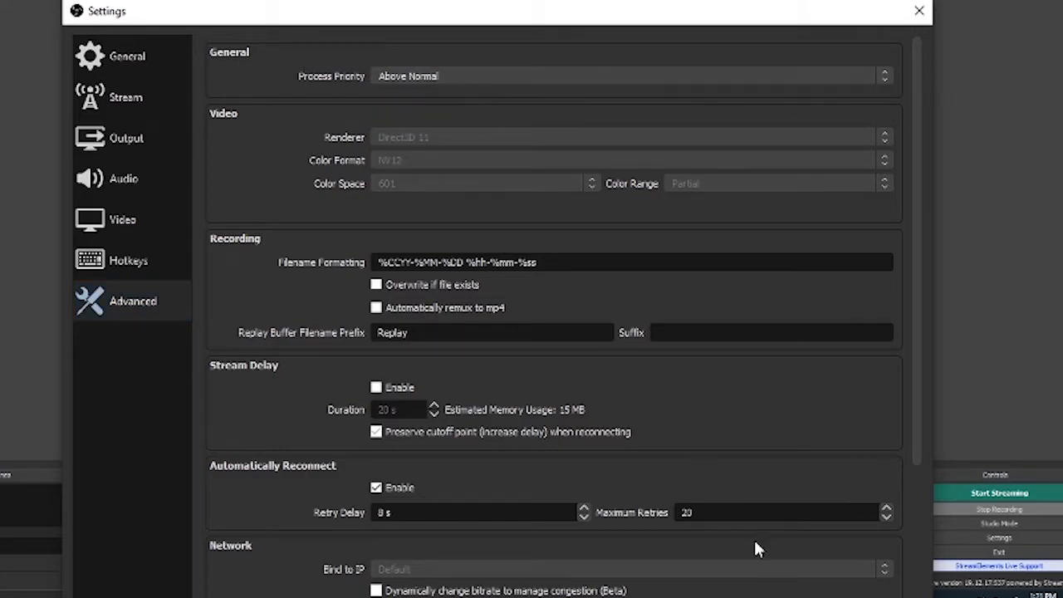
pyautogui.moveTo(224, 276)
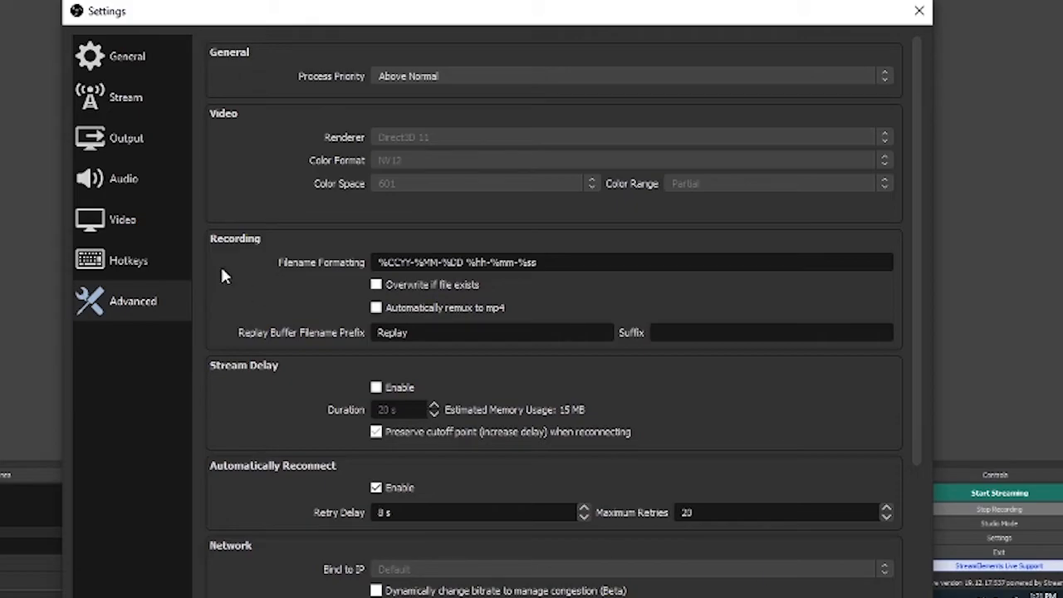